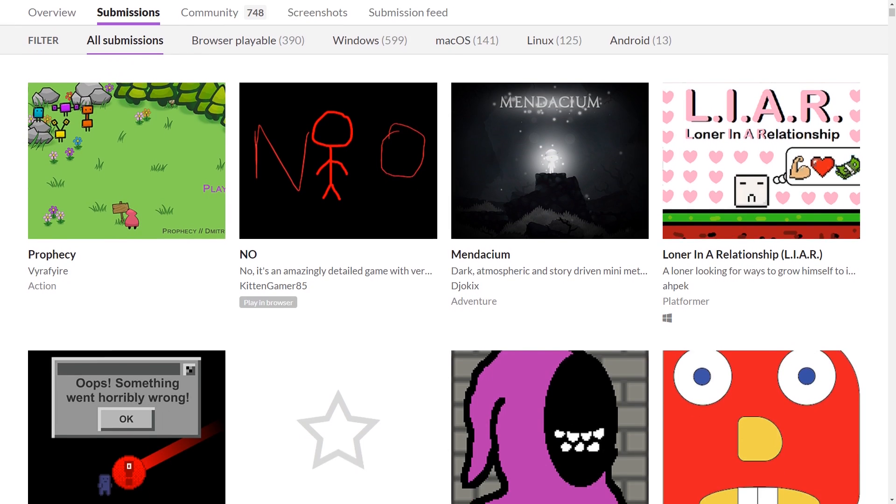
scroll("down", 3)
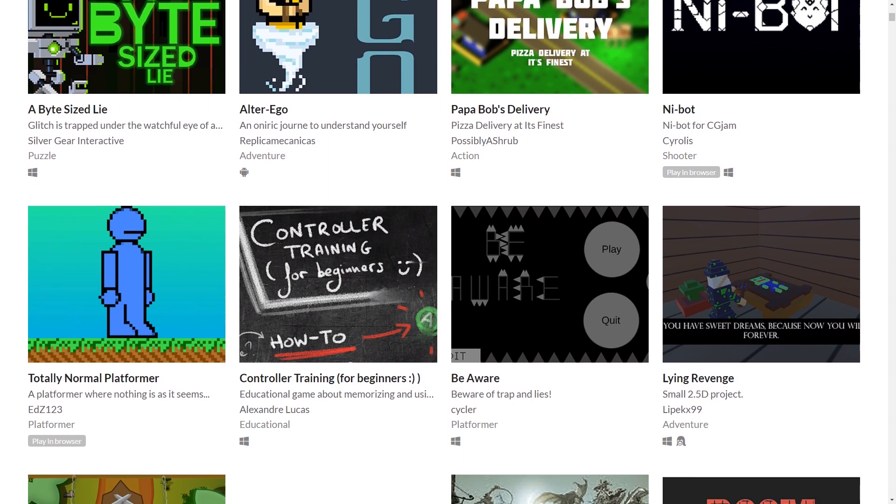